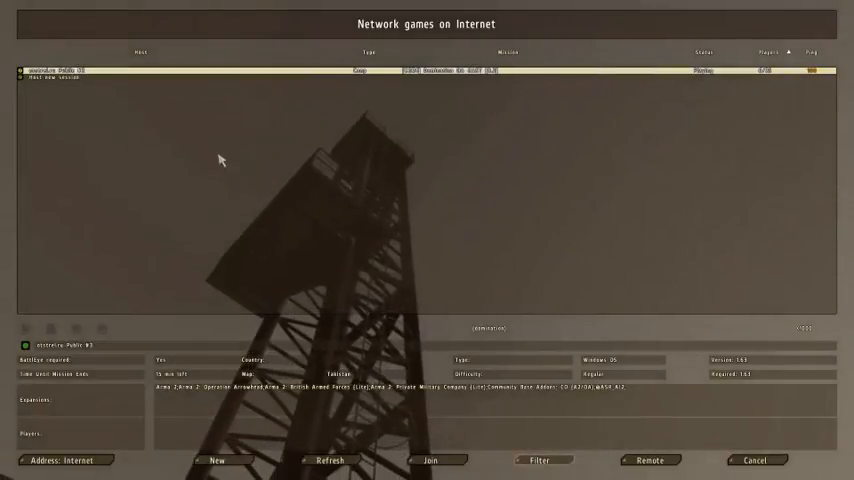
Step: Open the Remote join form with host 192.223.29.105 and port 2302
{"action": "left_click", "coordinate": [649, 460]}
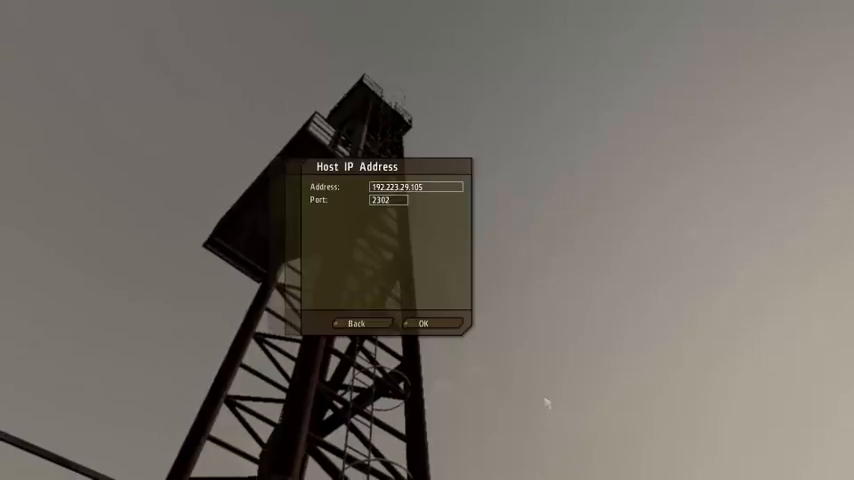
Step: Confirm the host address to connect, then list the BLUFOR roles in Multiplayer Setup
{"action": "left_click", "coordinate": [422, 323]}
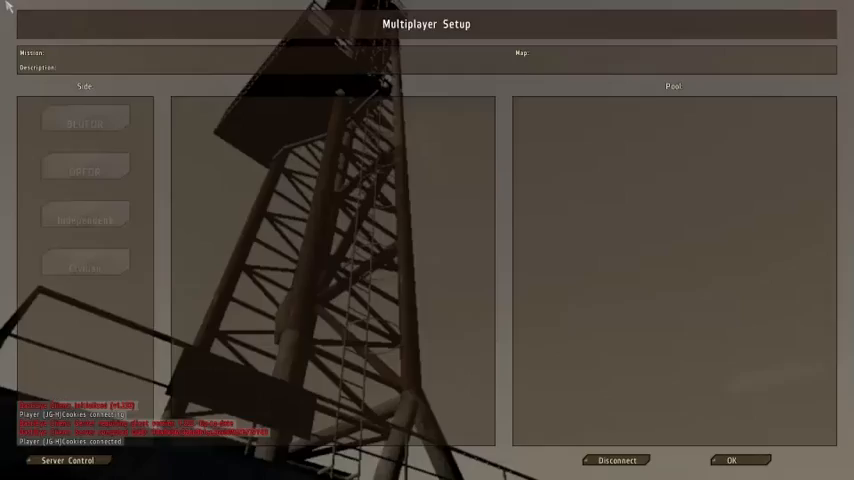
{"action": "left_click", "coordinate": [85, 120]}
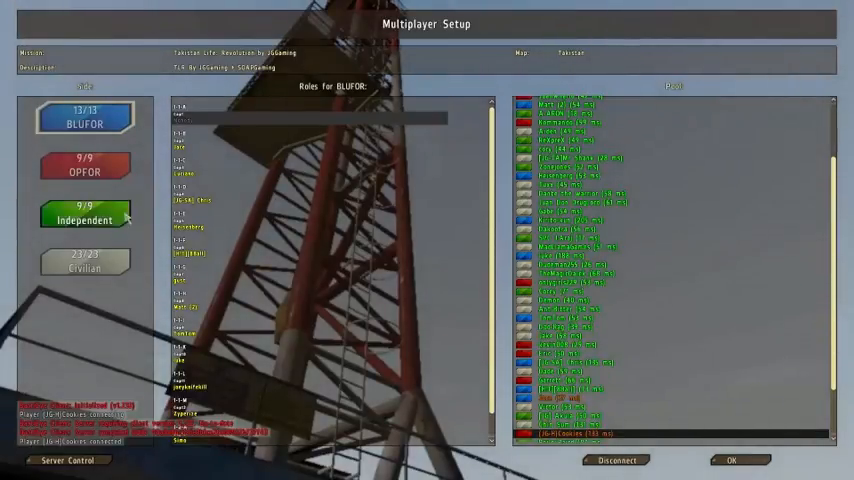
Step: Browse Civilian roles, take BLUFOR slot 1-1-A, dismiss the config warning, and start
{"action": "left_click", "coordinate": [85, 261]}
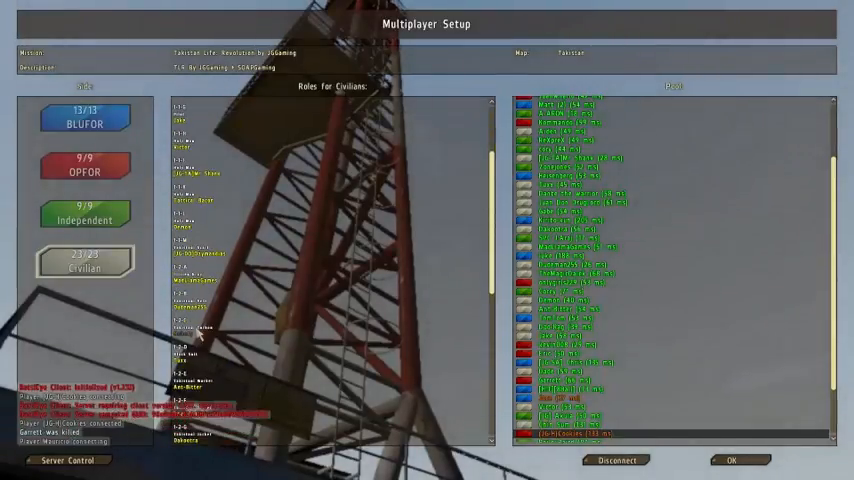
{"action": "left_click", "coordinate": [84, 118]}
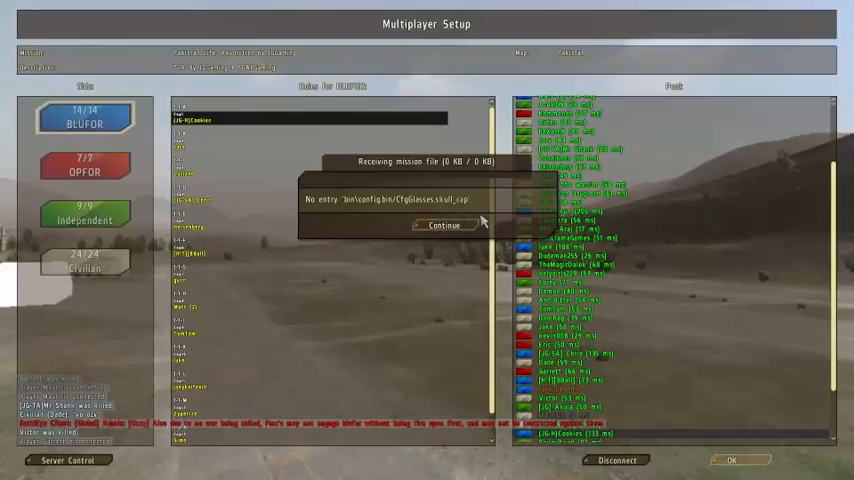
{"action": "left_click", "coordinate": [443, 224]}
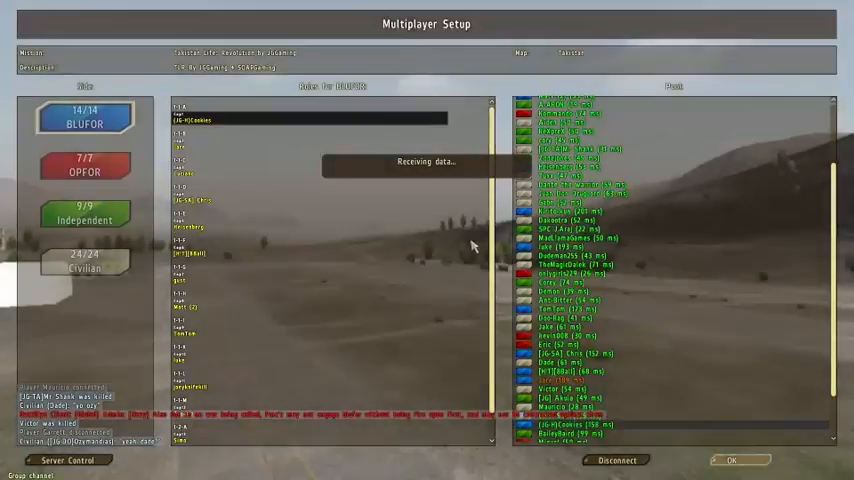
{"action": "left_click", "coordinate": [731, 460]}
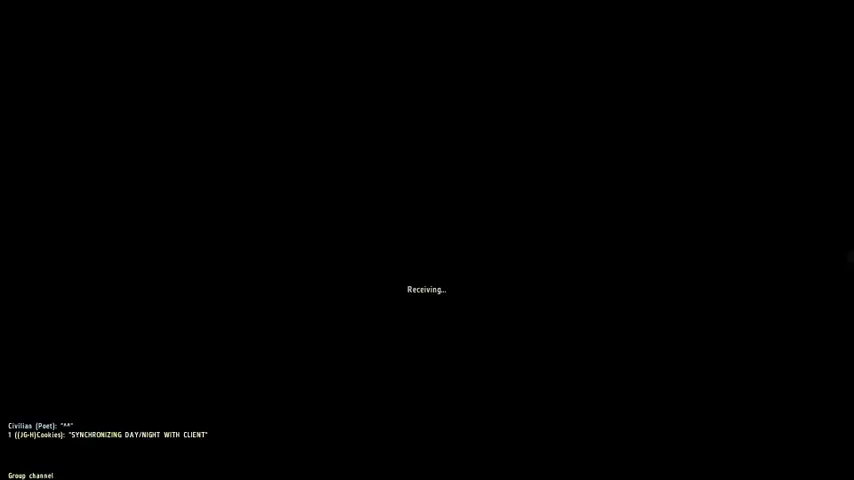